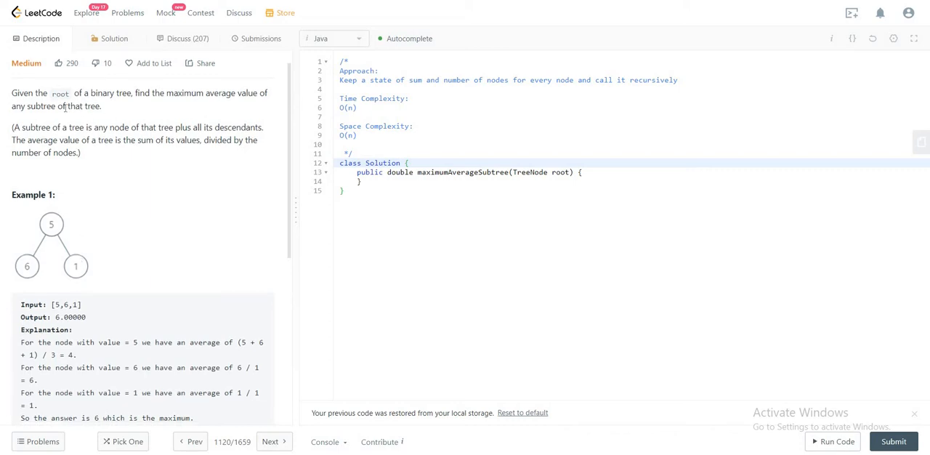
- Read through the problem example and the approach comment before coding
scroll(down, 3)
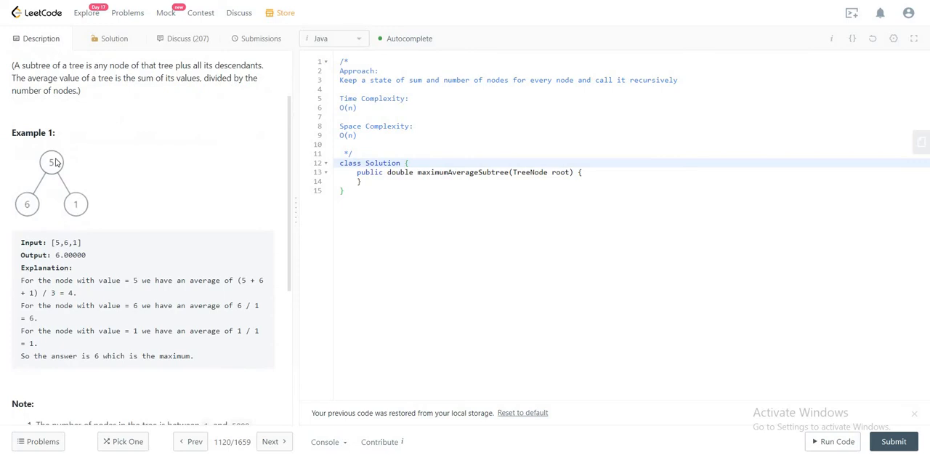
scroll(down, 3)
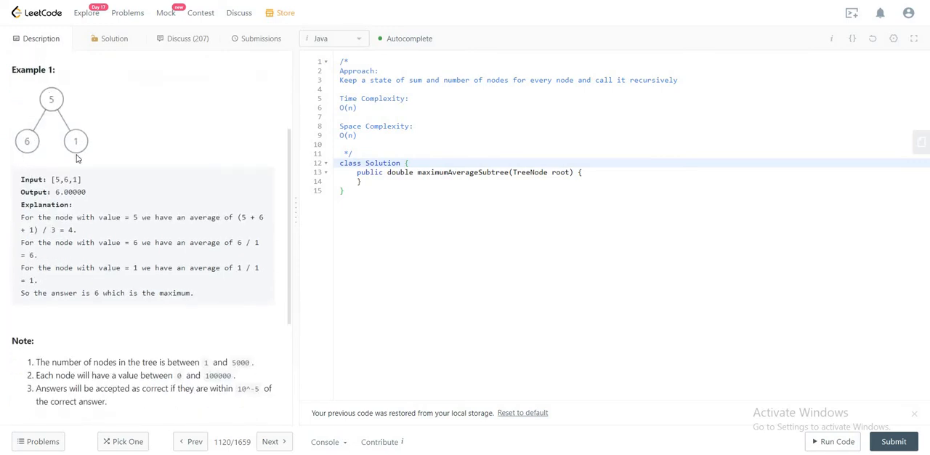
double_click(66, 180)
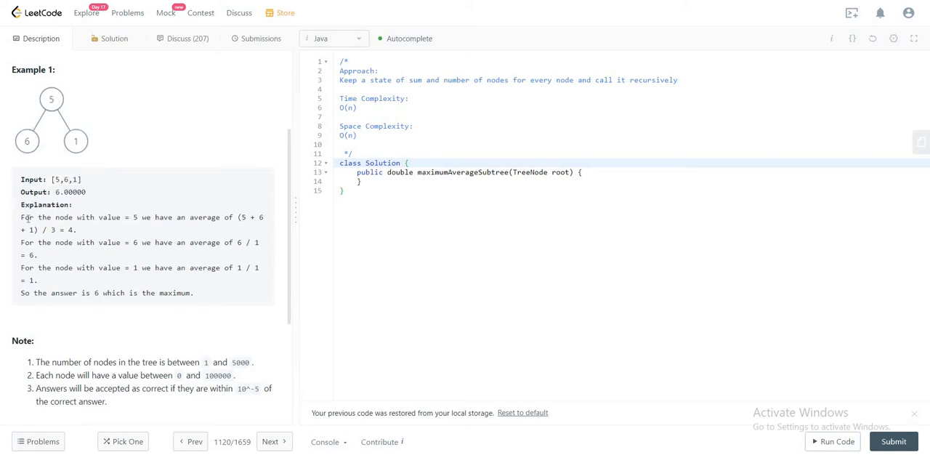
double_click(32, 218)
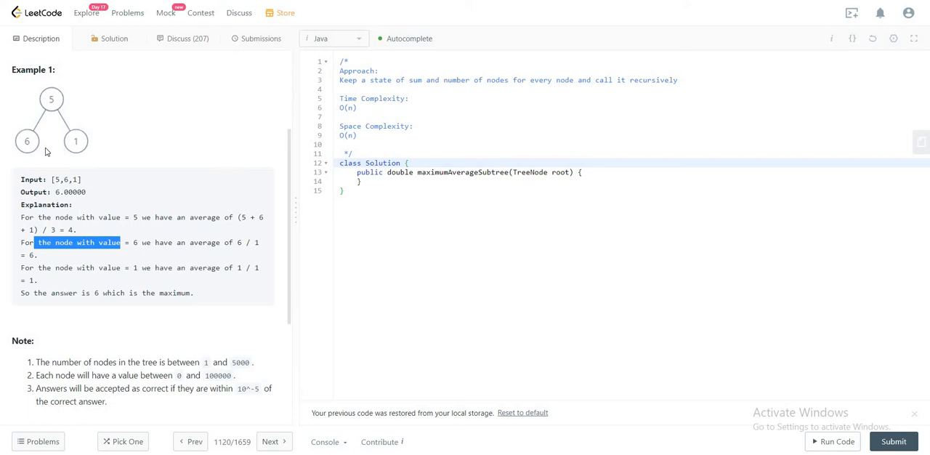
mouse_move(73, 188)
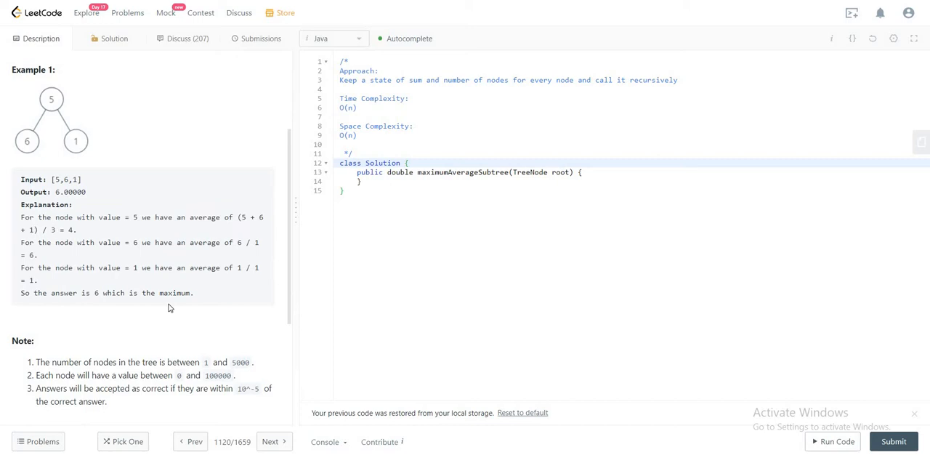
mouse_move(218, 229)
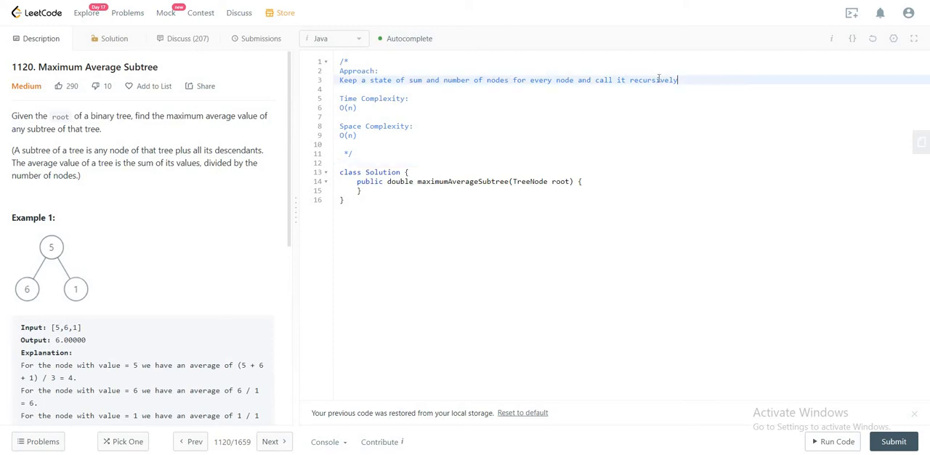
click(459, 171)
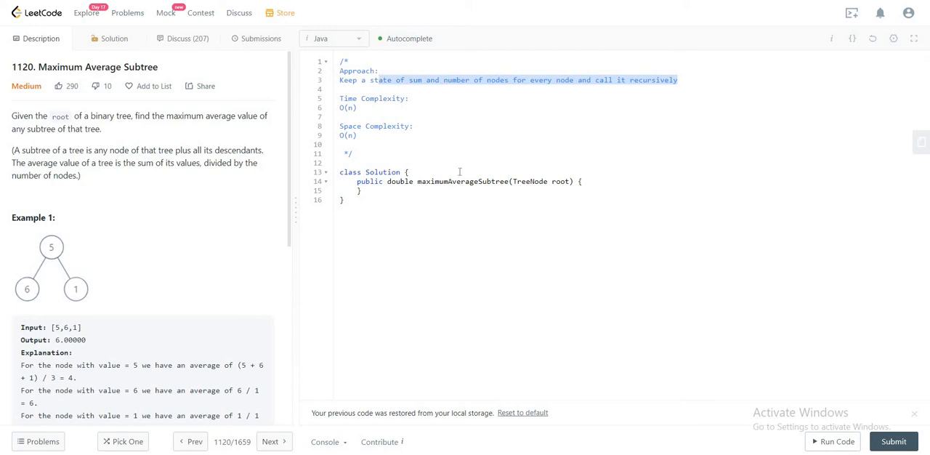
click(403, 116)
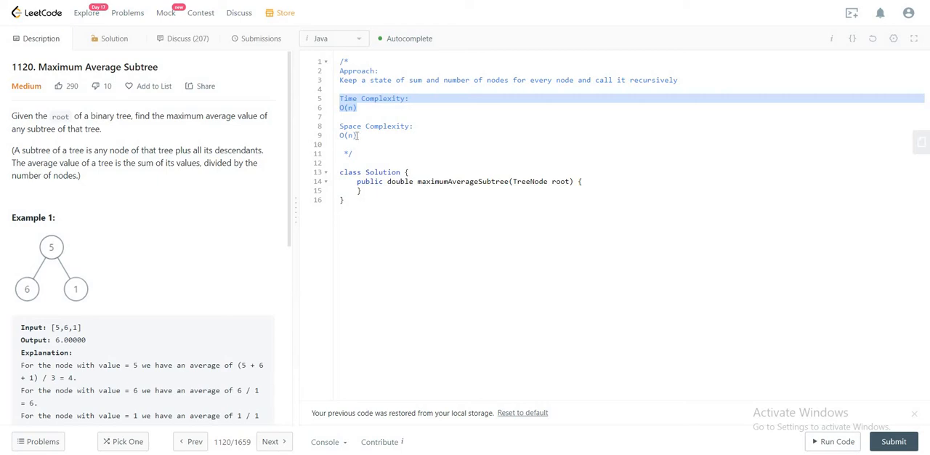
- Start a new blank line right after 'class Solution {' in the Java editor
click(407, 172)
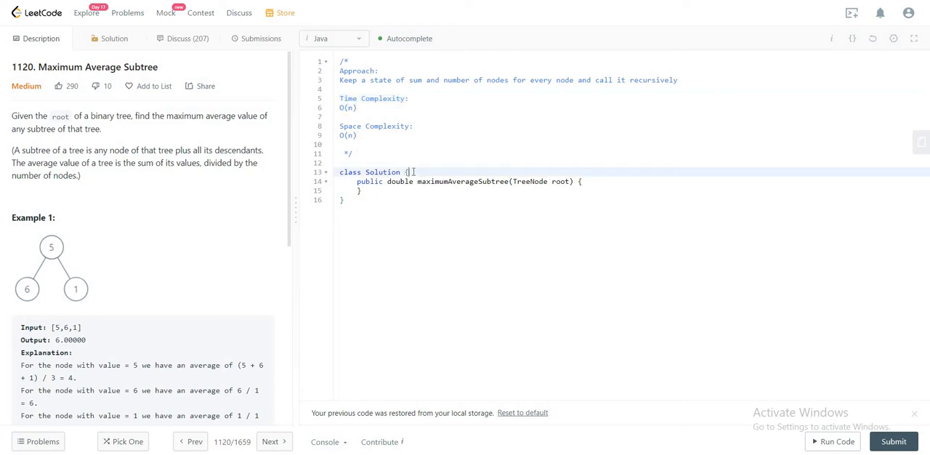
key(Enter)
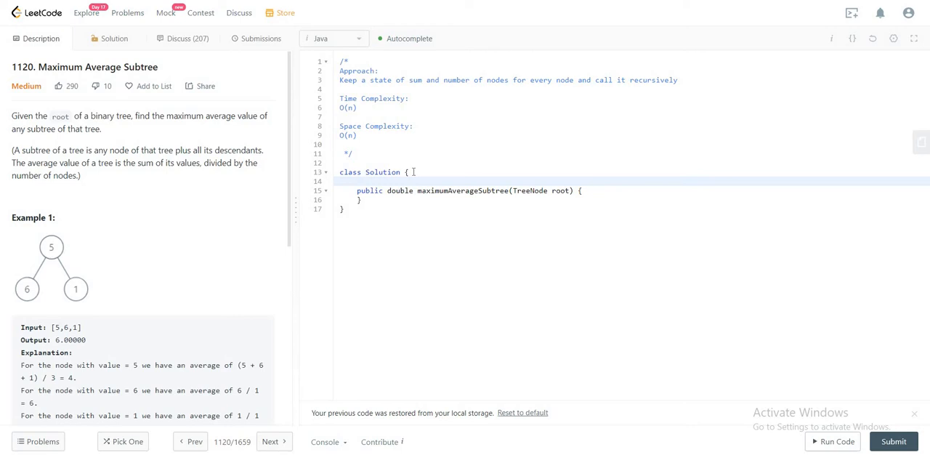
- Declare a 'double max;' field at the top of the Solution class
text(d)
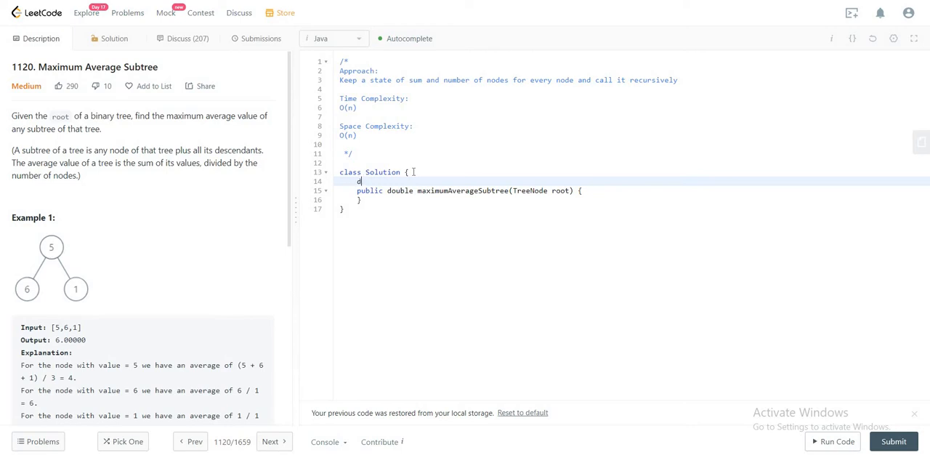
text(double)
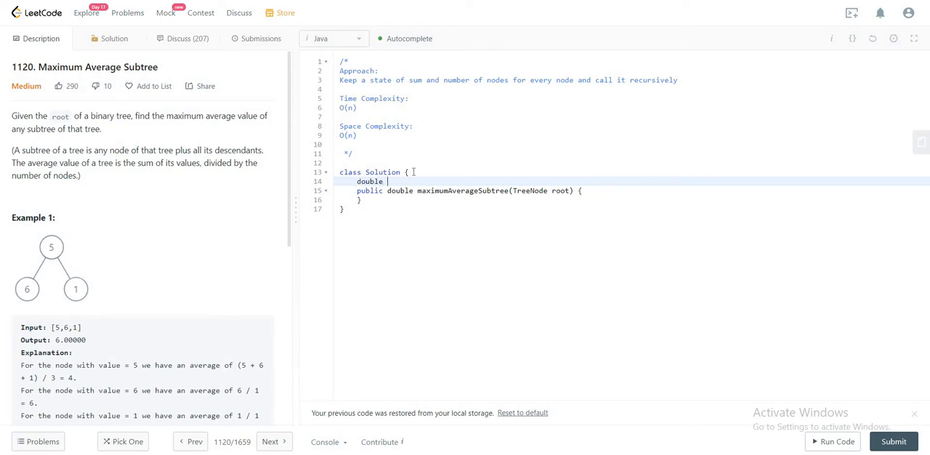
text(m)
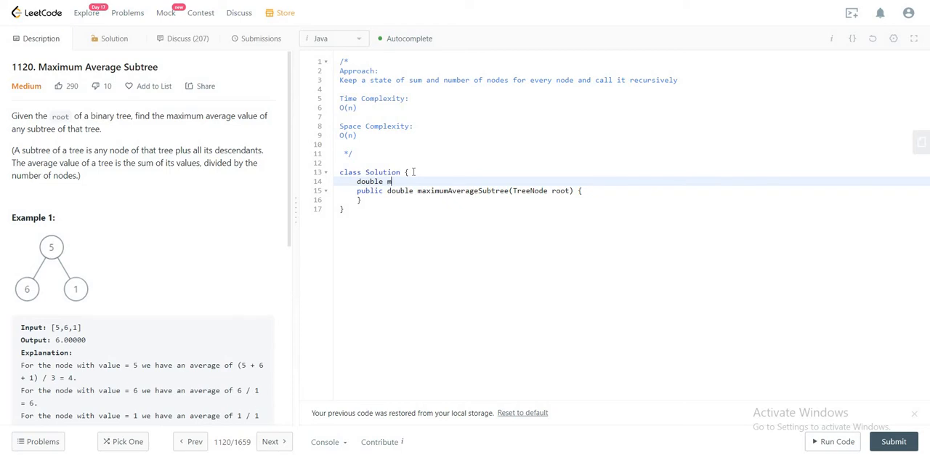
text(ax;)
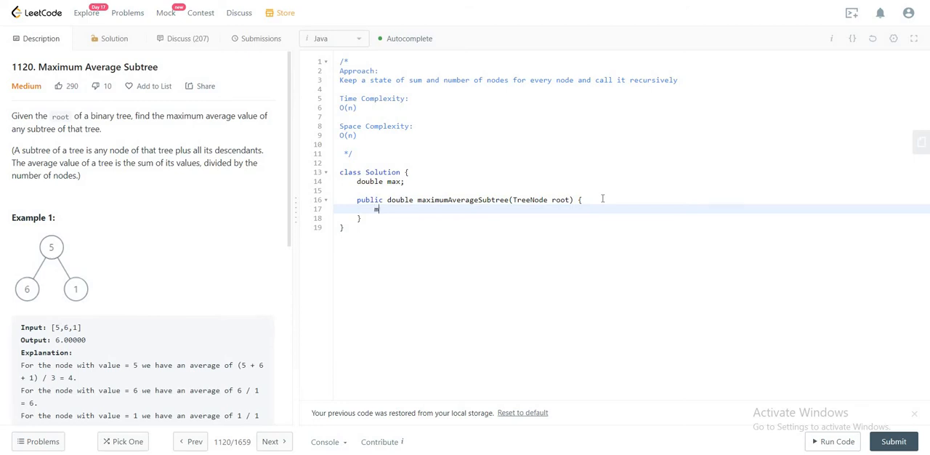
- Write 'max = 0.0; helper(root); return max;' in maximumAverageSubtree and begin 'int[]' helper
text(ax = 0.0.)
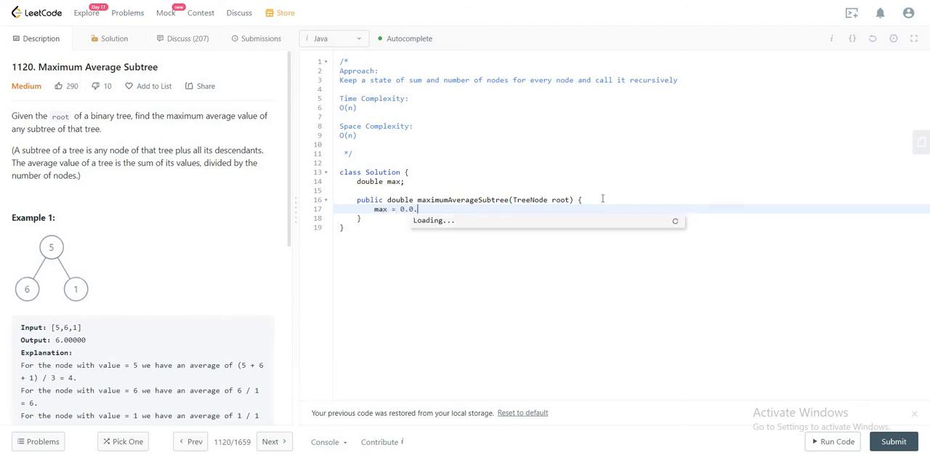
text(;)
text(helper(r)
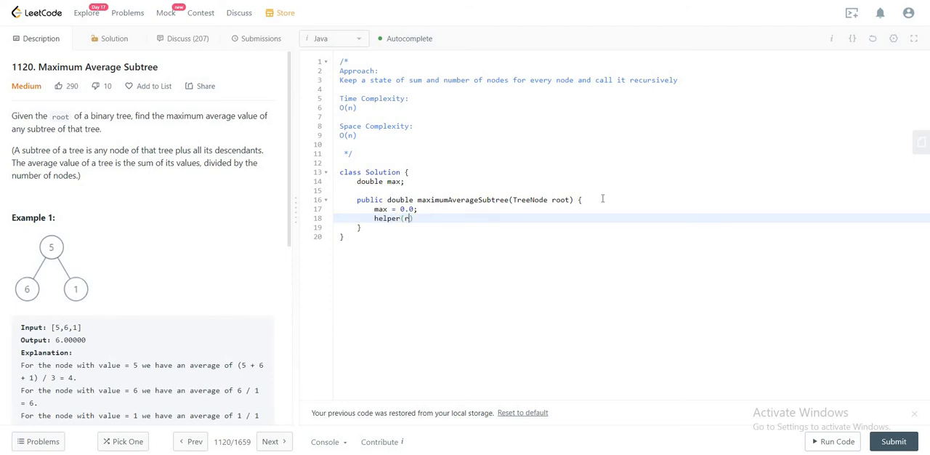
text(oot);)
text(return m)
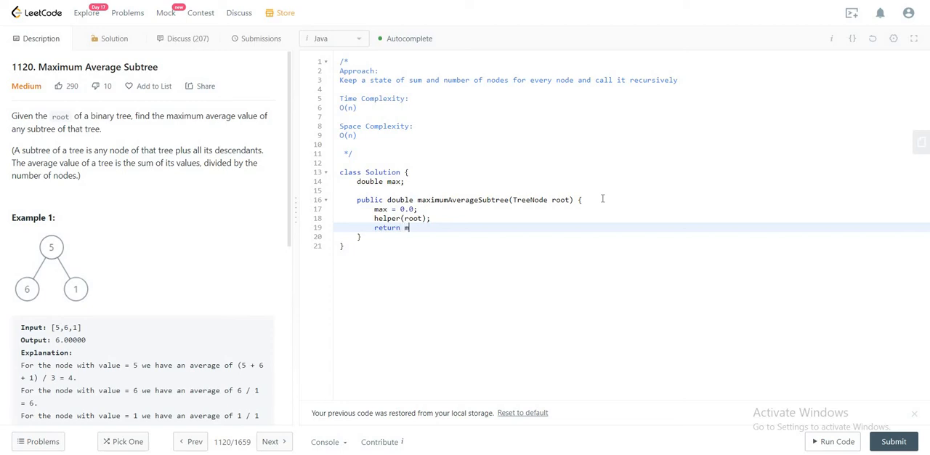
text(ax;)
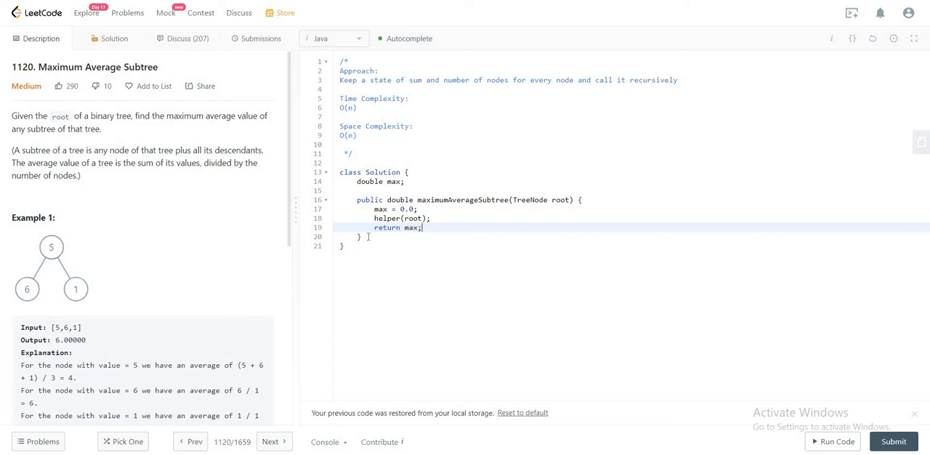
text(int[])
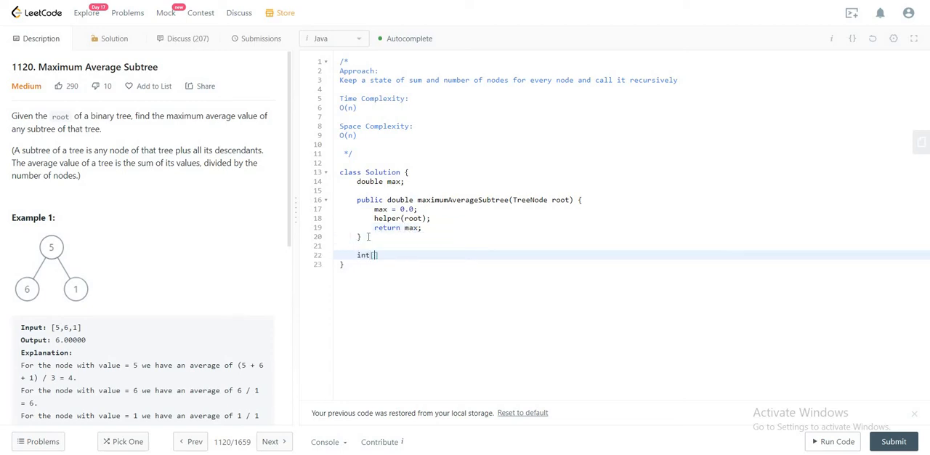
- Define helper(TreeNode node) returning new int[]{0, 0} when node is null
text(helpe)
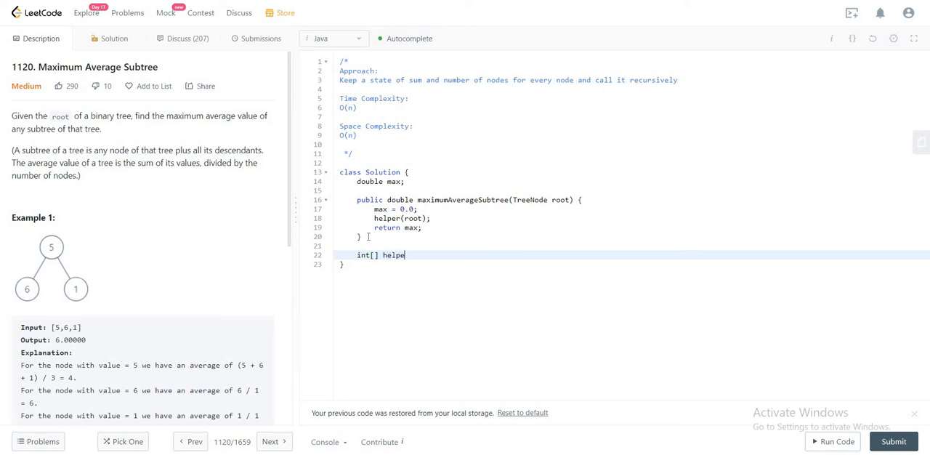
text(r())
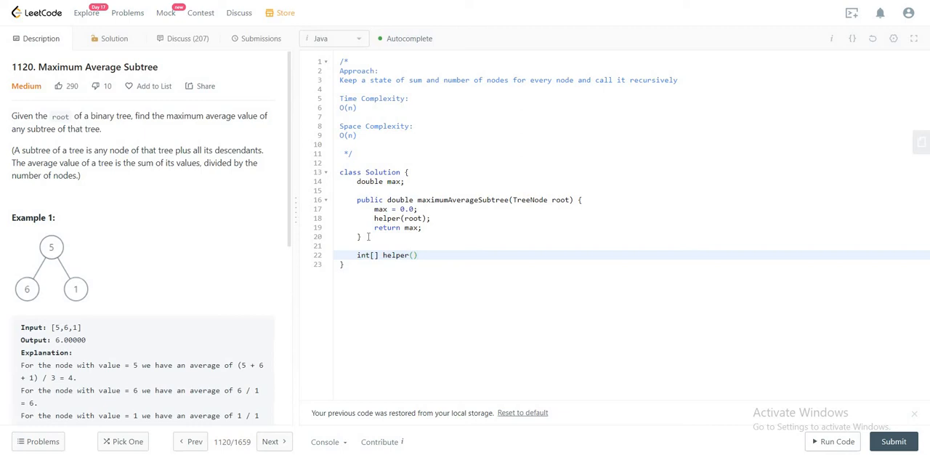
text(TreeNode)
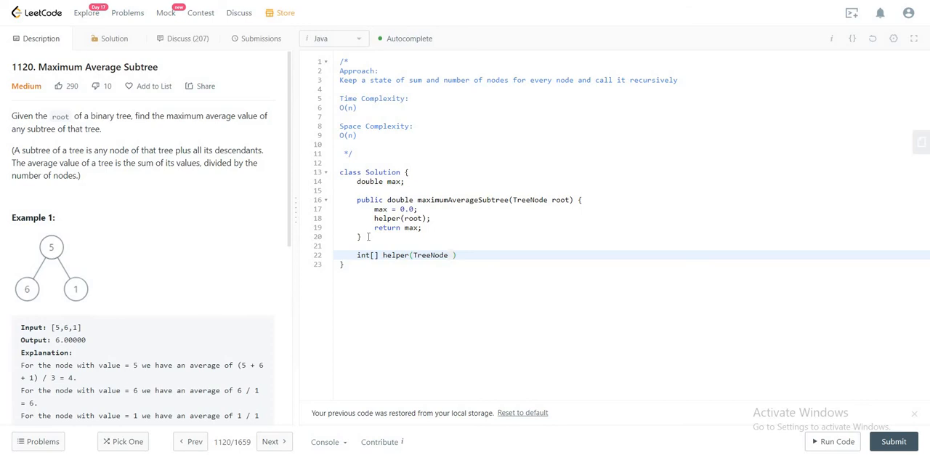
text(node)
text(if(no)
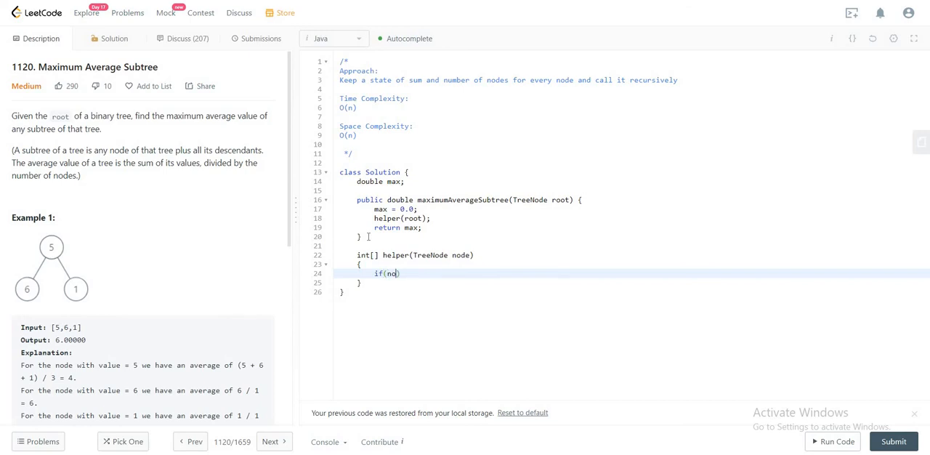
text(de == null)
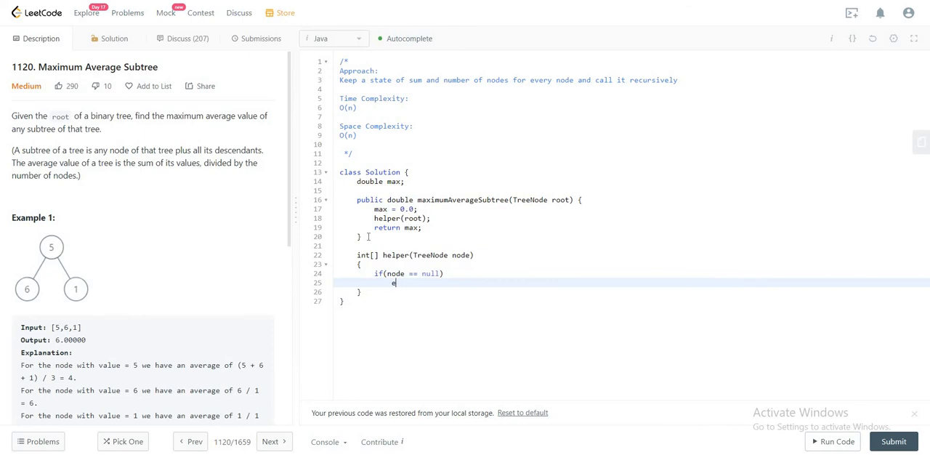
text(eturn)
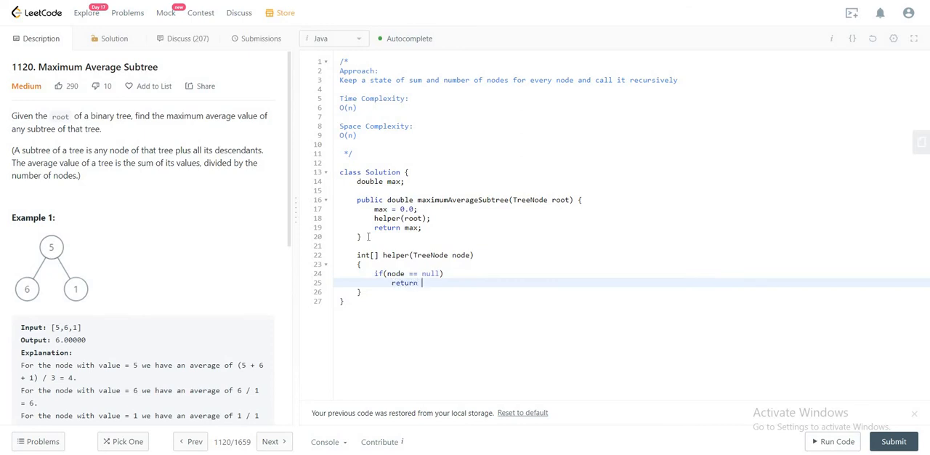
text(new in)
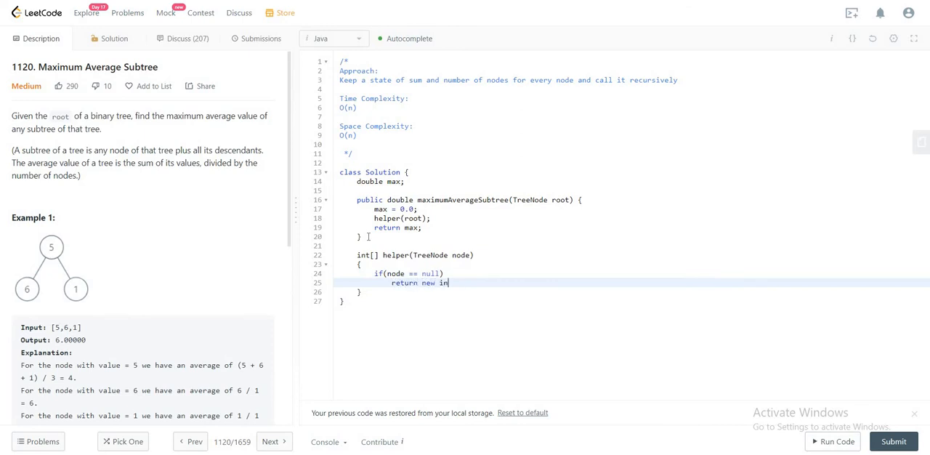
text(t[]{0})
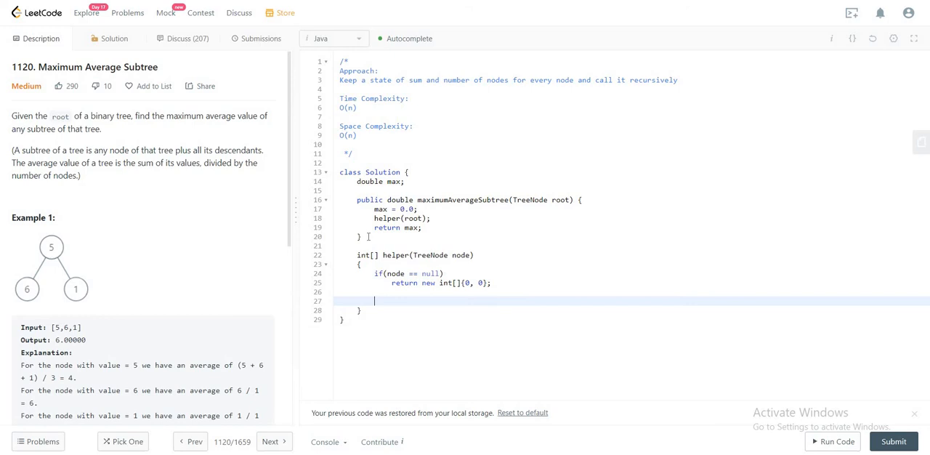
- Initialize 'int sum = node.val;' and 'int nodes = 1;' in the helper
text(int)
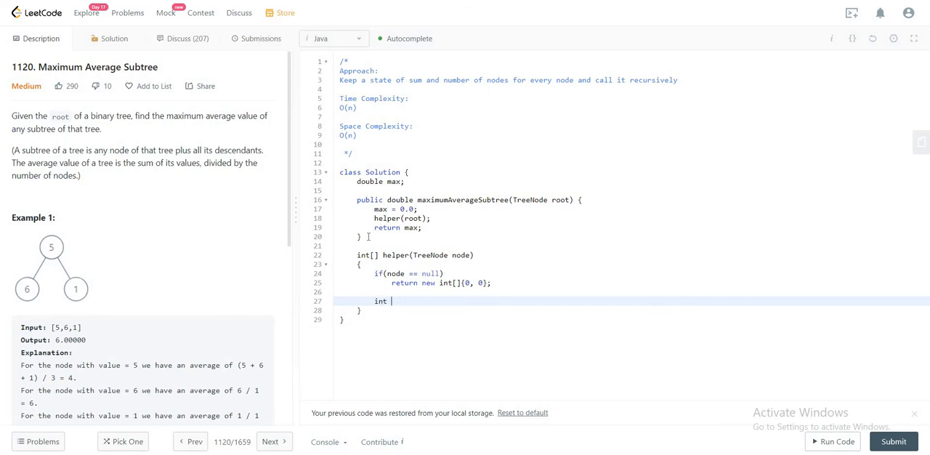
text(sum =)
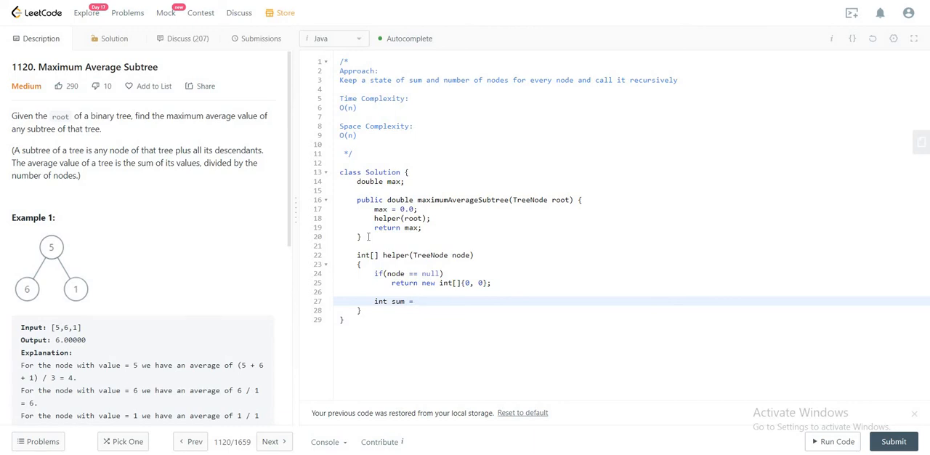
text(n)
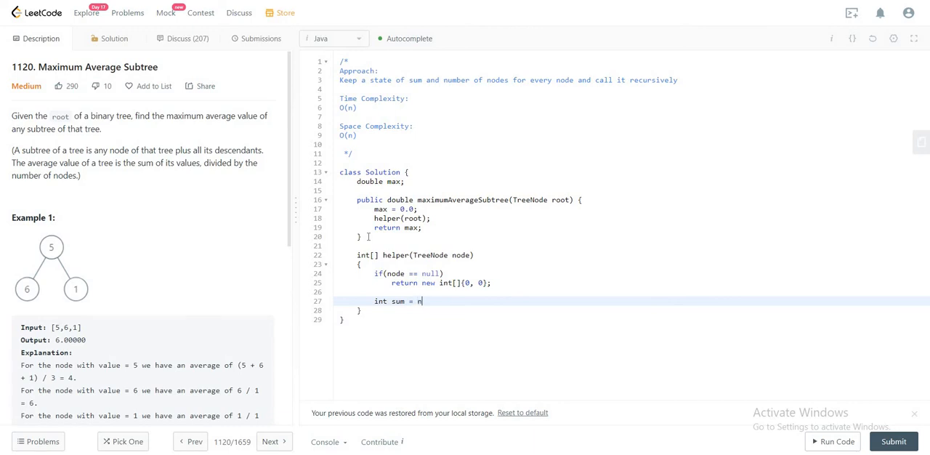
text(ode.val;)
text(int n)
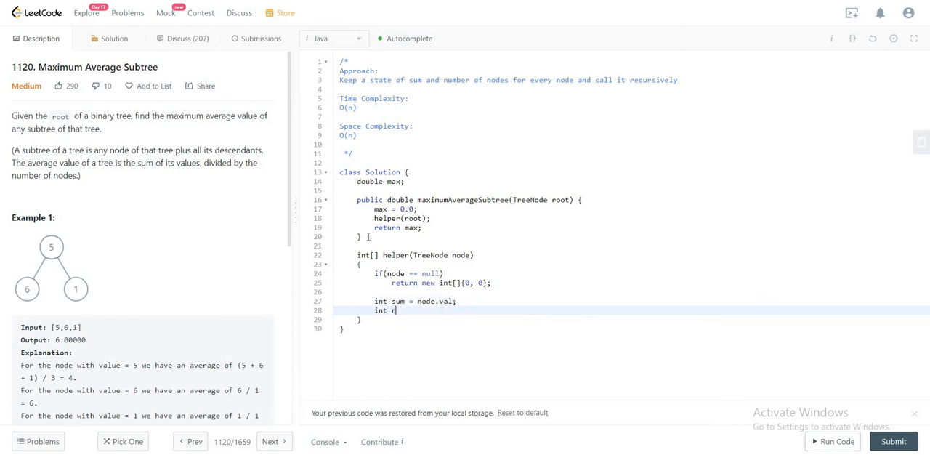
text(odes = 1)
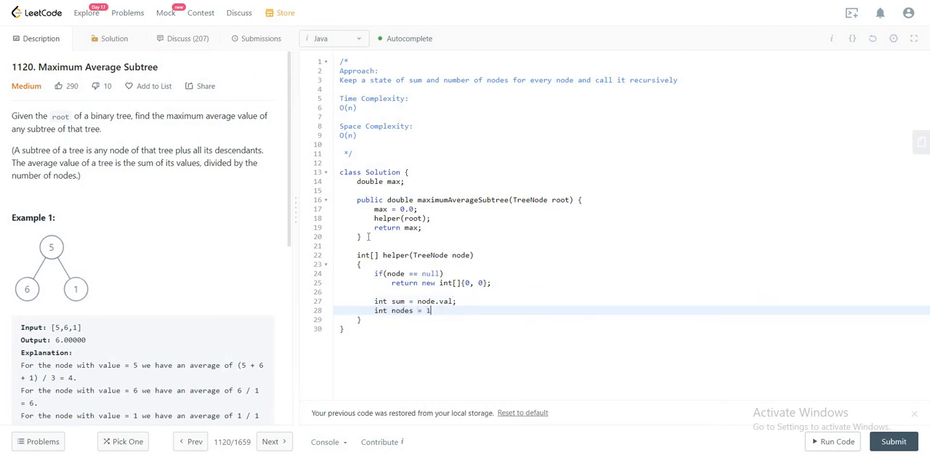
key(enter)
text(int[] left =)
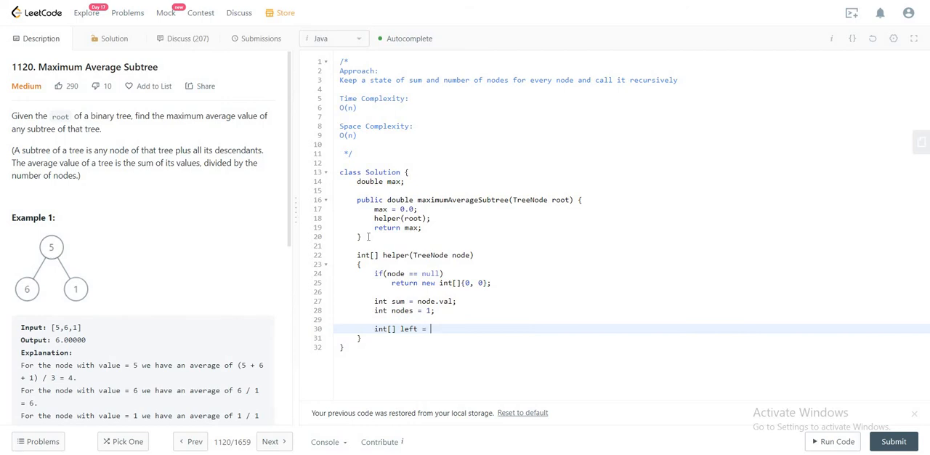
- Recurse with 'int[] left = helper(node.left);' and 'int[] right = helper(node.right);'
text(helper(no)
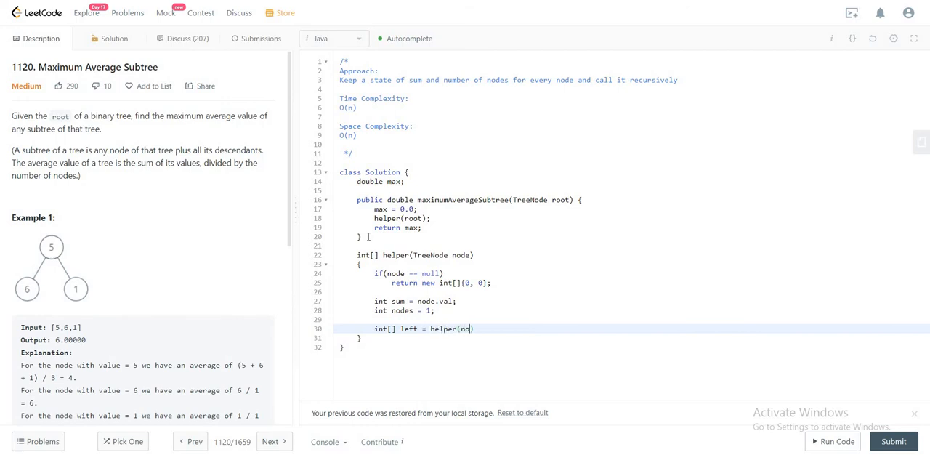
text(.left)
text(int[)
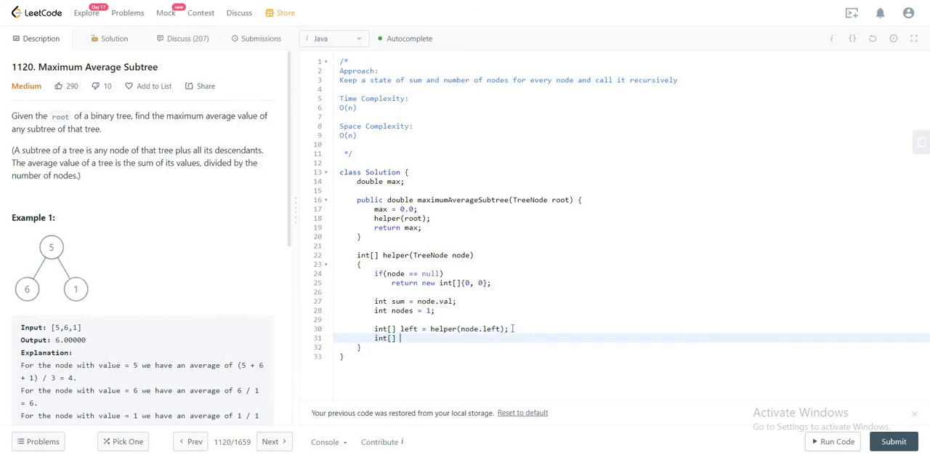
text(right = helper)
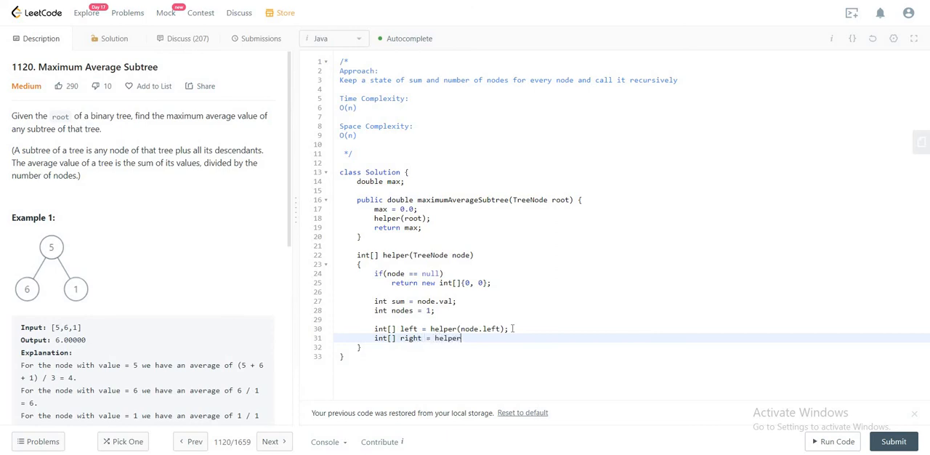
text((node.right);)
text(sum += left[0] + ri)
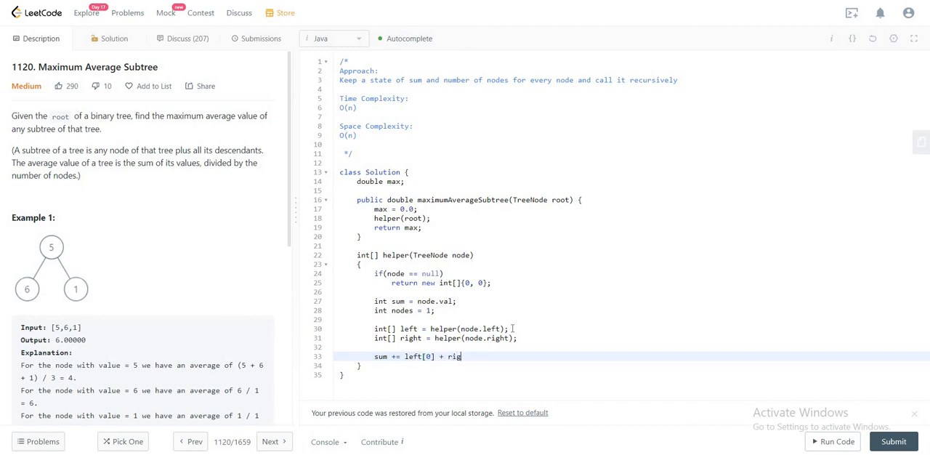
- Accumulate 'sum += left[0] + right[0];' and 'nodes += left[1] + right[1];'
text(ght[0];)
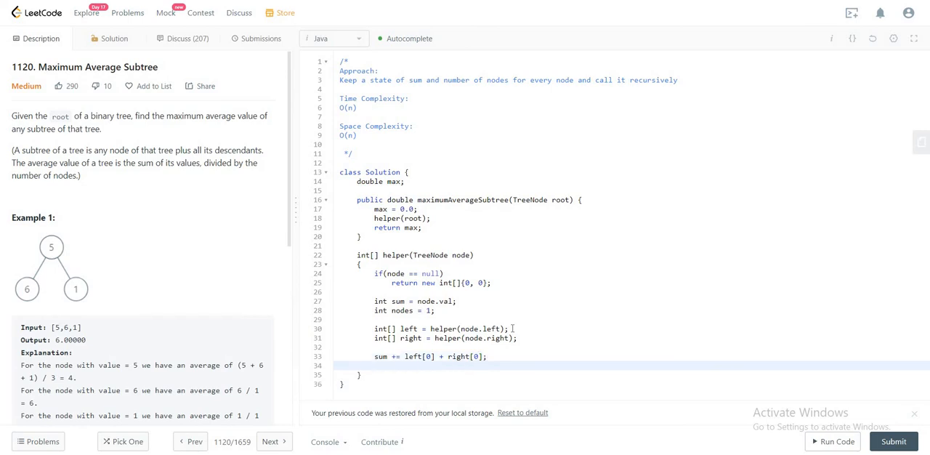
text(nodes +=)
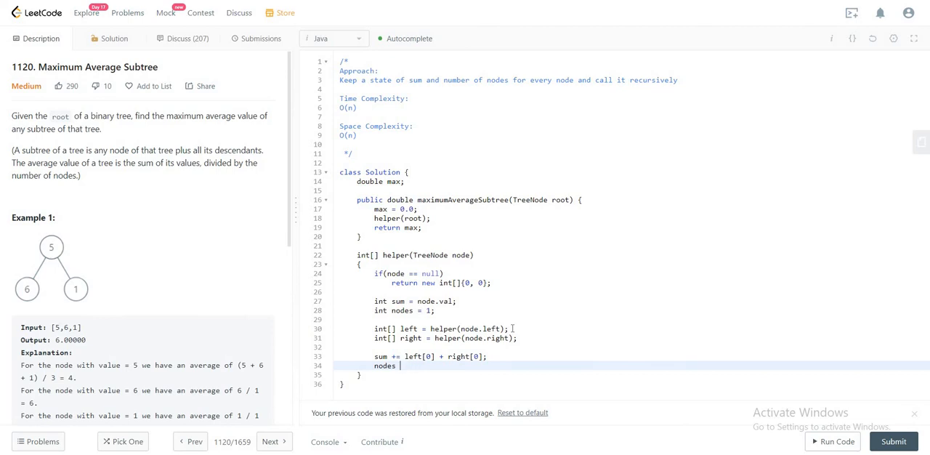
text(+= ef)
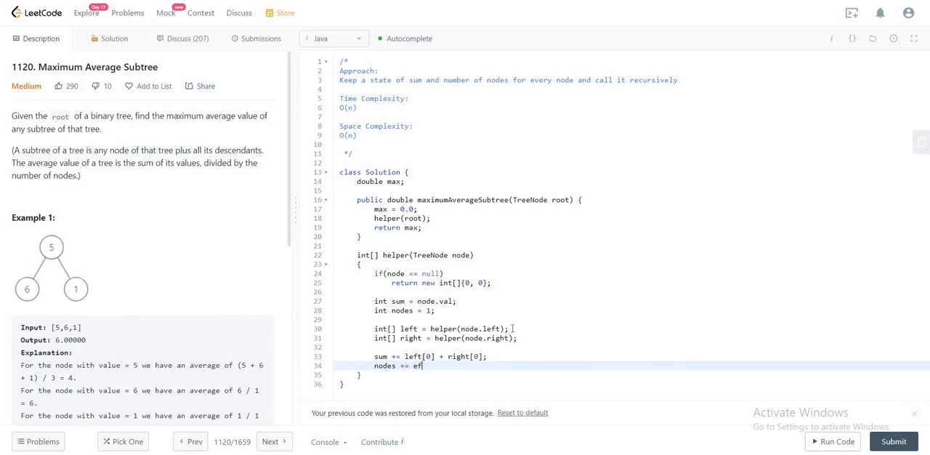
text(left[)
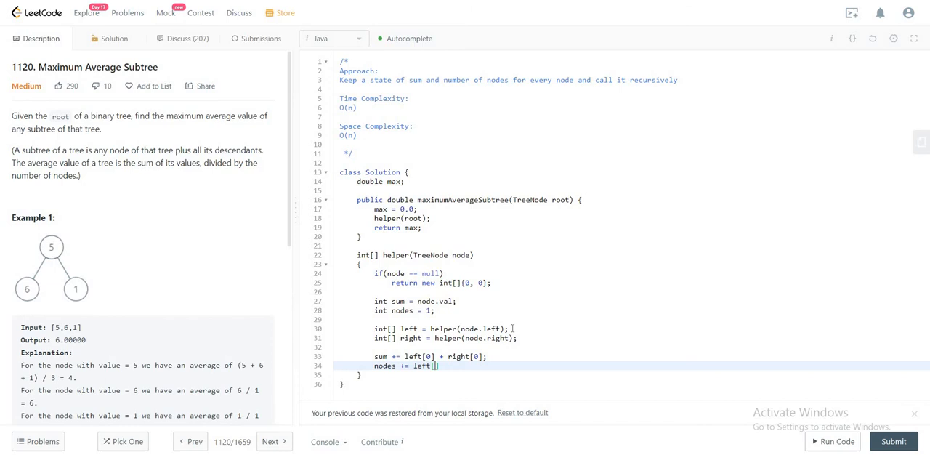
text(1)
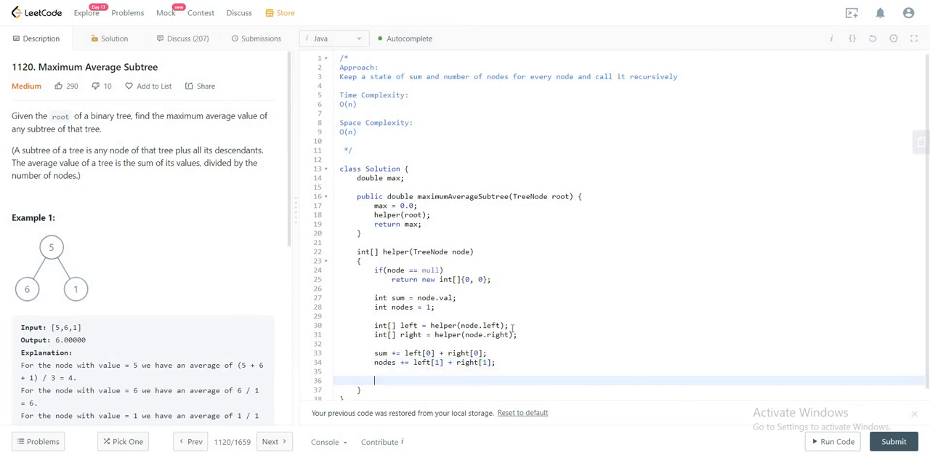
- Update max with Math.max(max, (sum*1.0)/nodes)
text(max =)
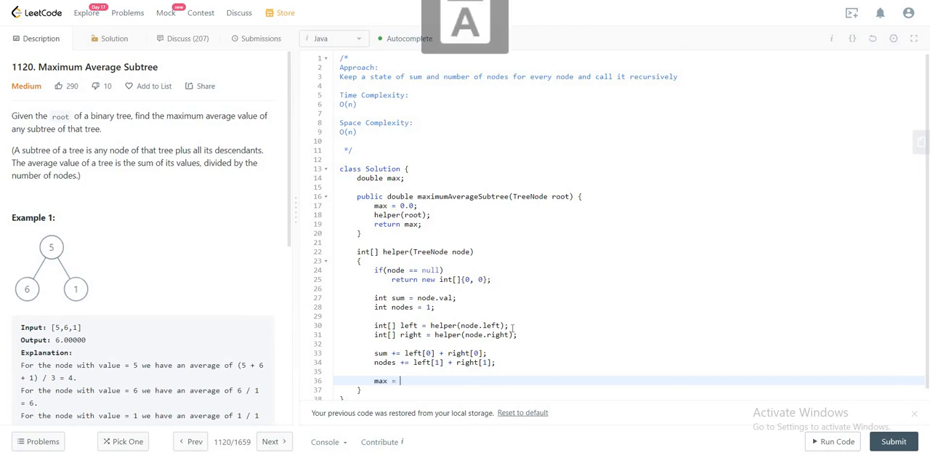
text(Math.max(max,)
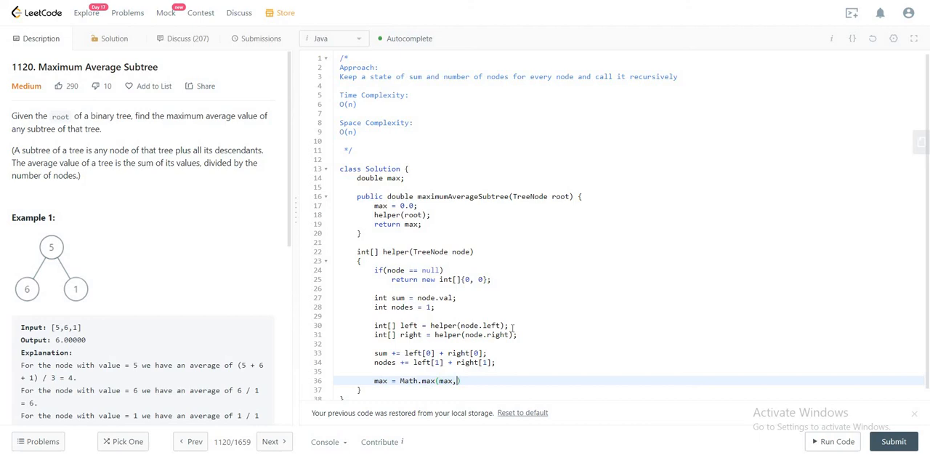
text(" ")
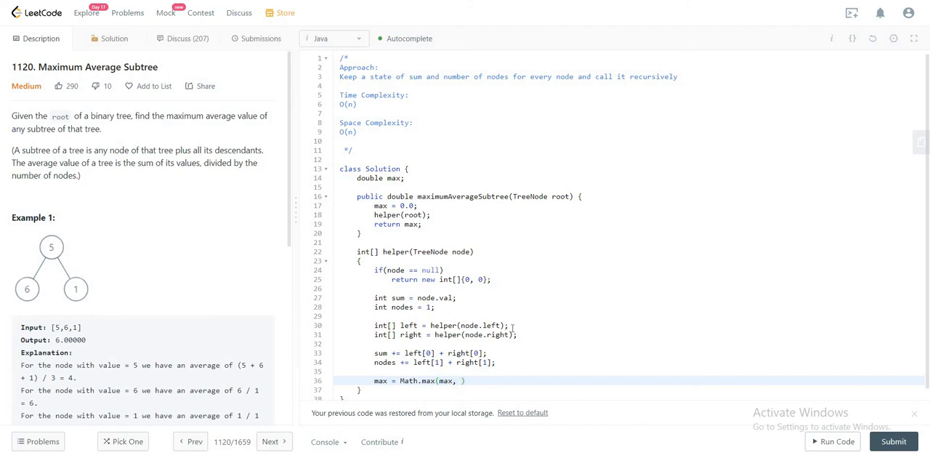
text(sum)
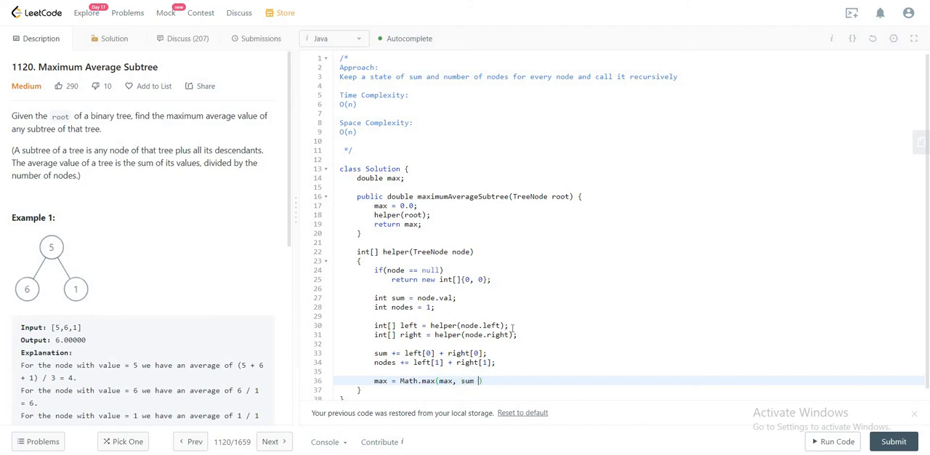
text(*1.0/)
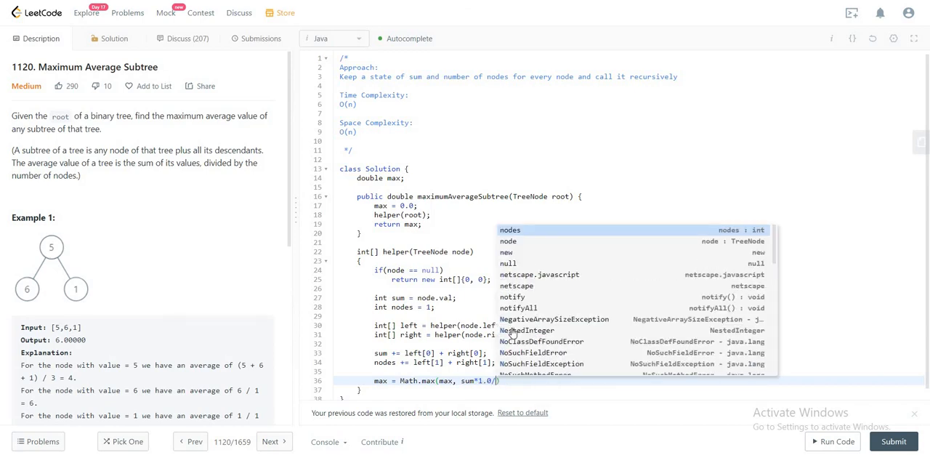
text(nodes);)
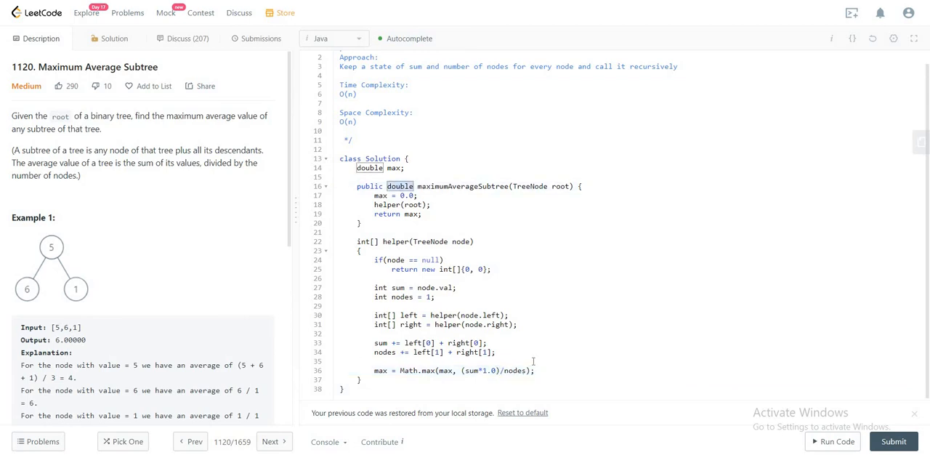
mouse_move(459, 378)
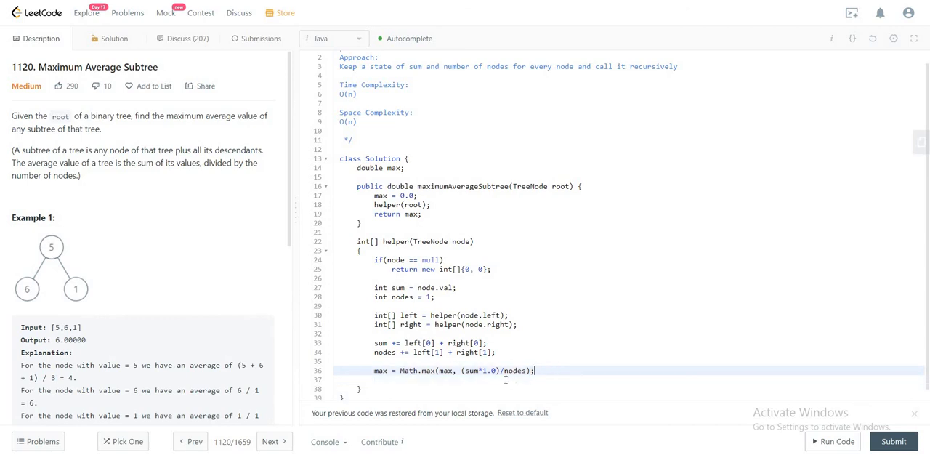
- End the helper with 'return new int[]{sum, nodes};'
text(return)
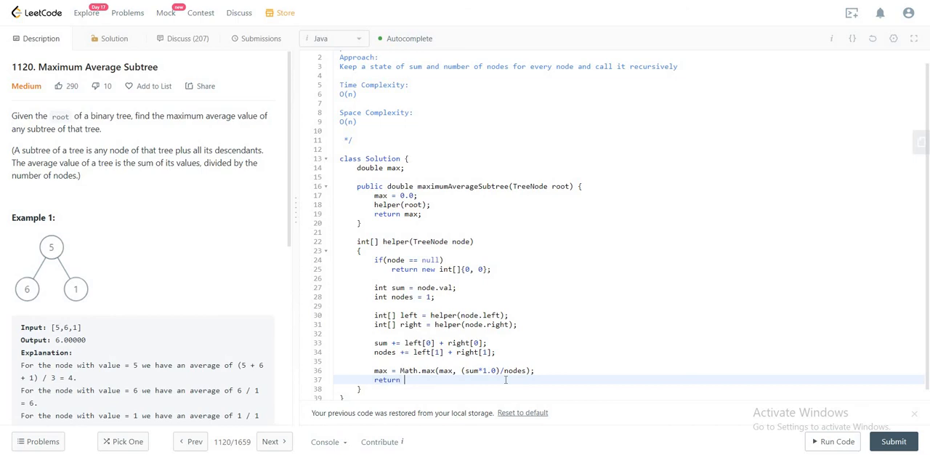
text(new int[]{sum, nodes};)
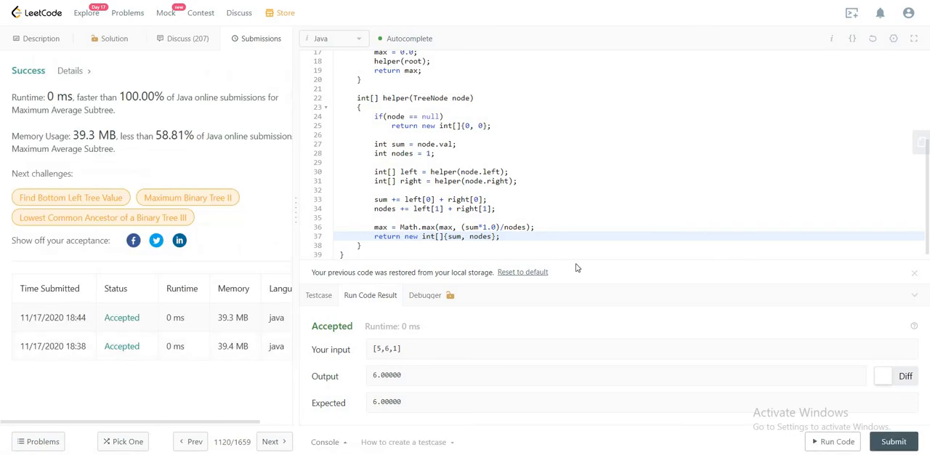
mouse_move(588, 286)
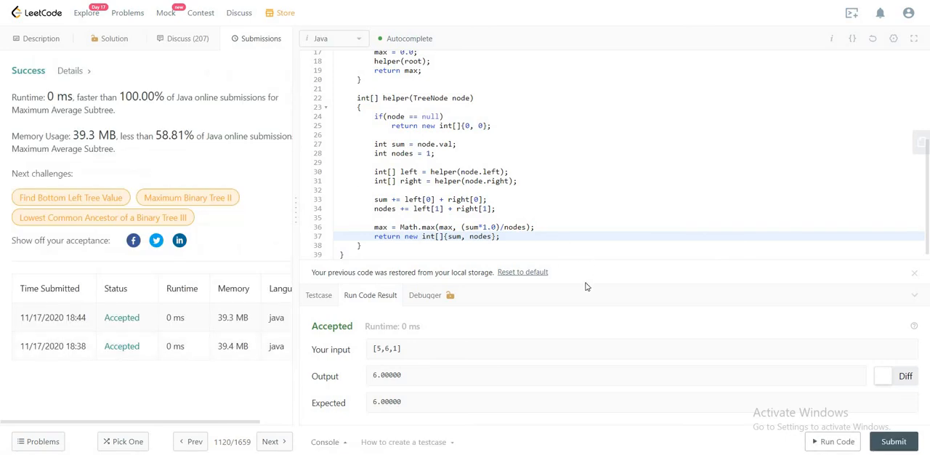